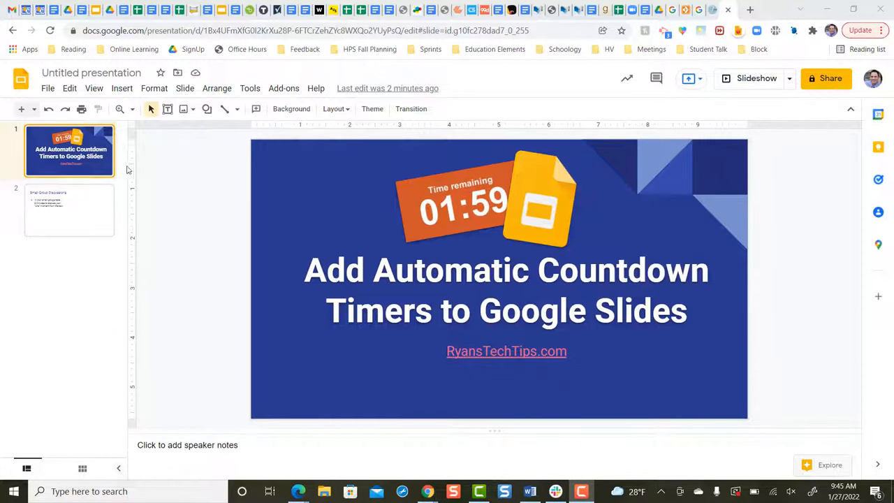
- Switch to the second slide, "Small Group Discussions", from the filmstrip
click(70, 209)
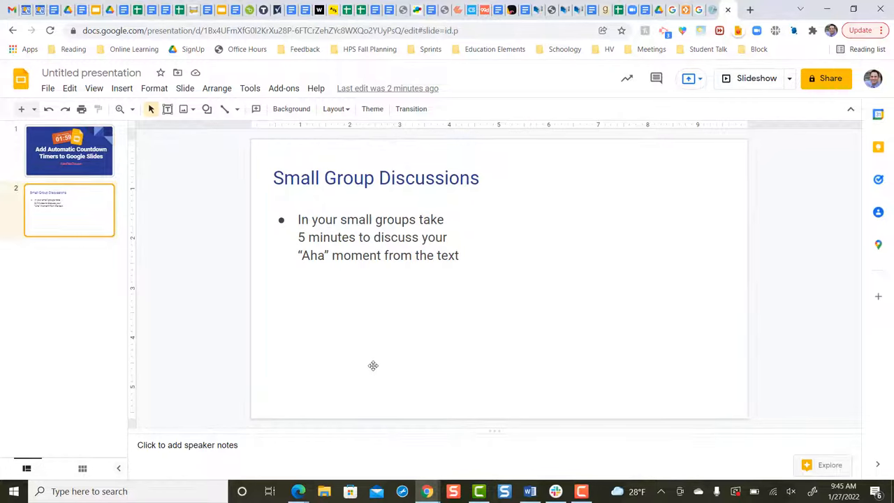
mouse_move(657, 362)
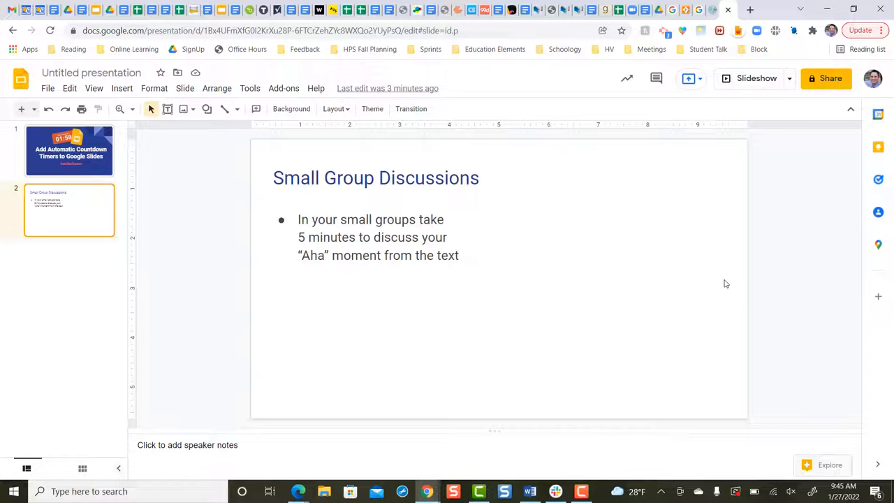
mouse_move(564, 229)
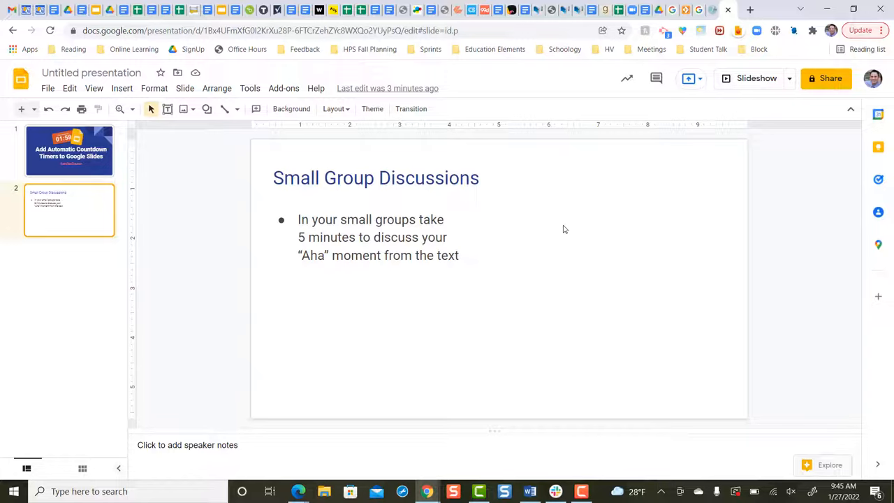
mouse_move(636, 229)
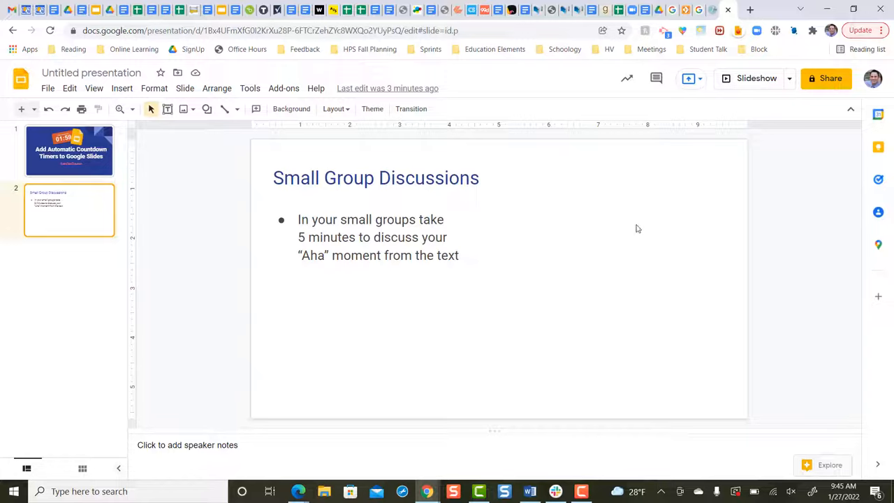
mouse_move(615, 201)
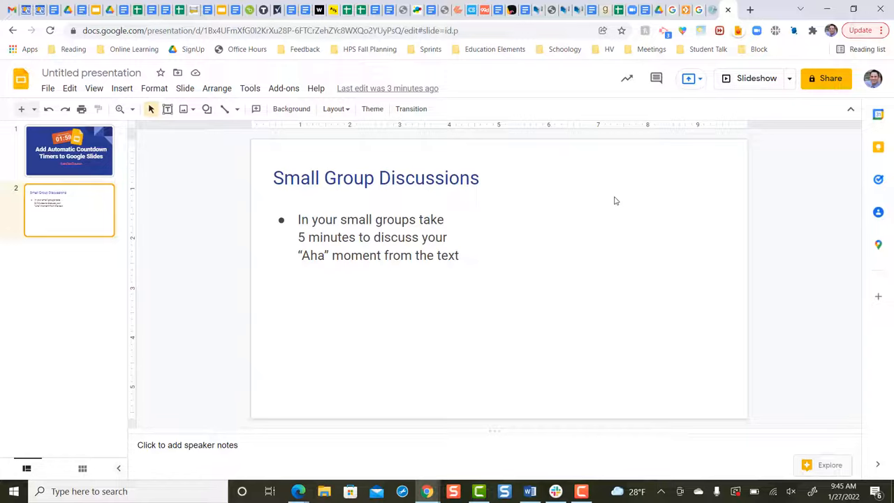
- With slide 2 selected, start inserting a video via Insert > Video
click(70, 151)
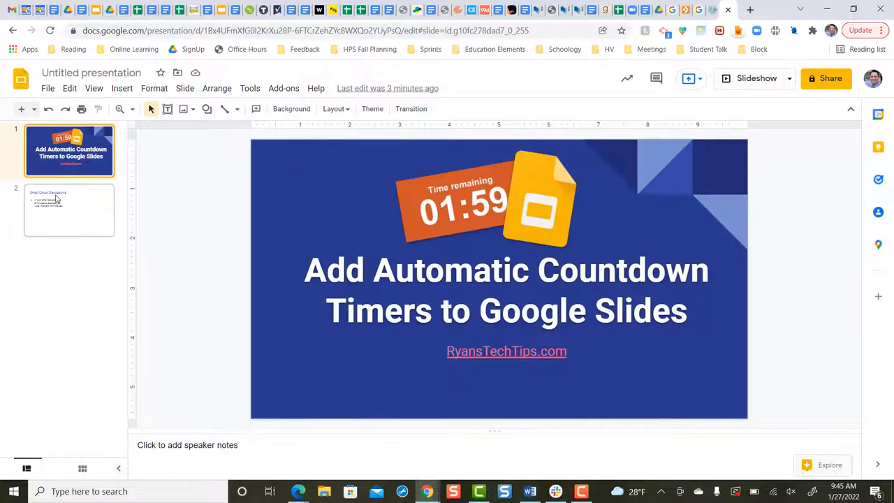
click(69, 210)
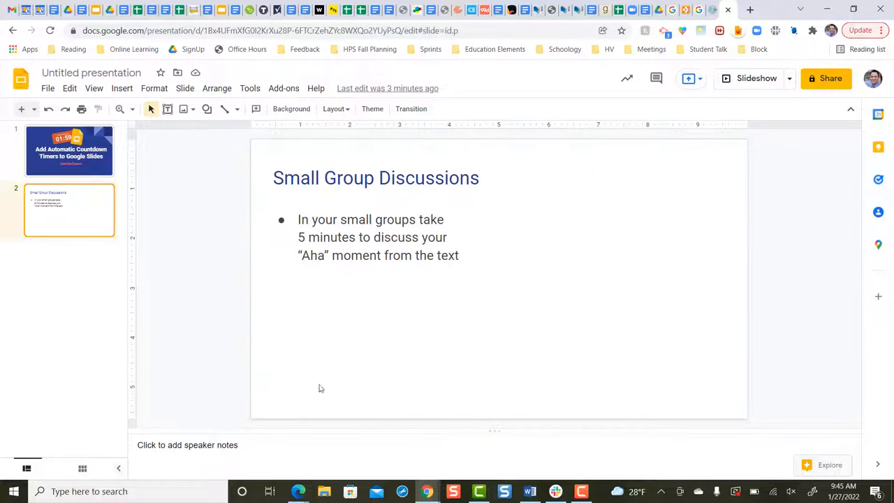
mouse_move(640, 306)
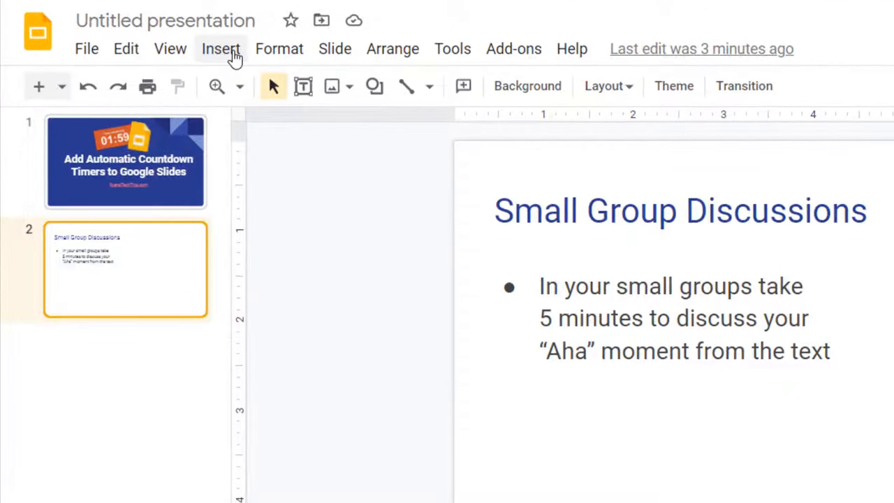
click(221, 47)
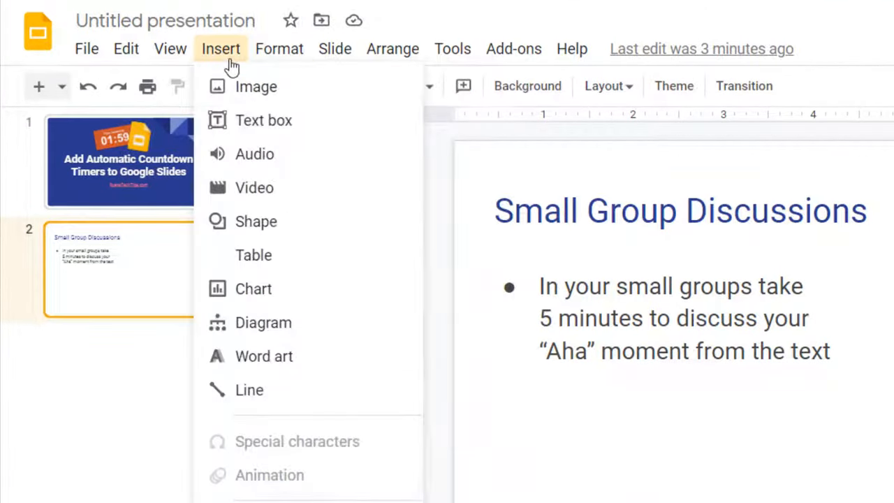
click(255, 188)
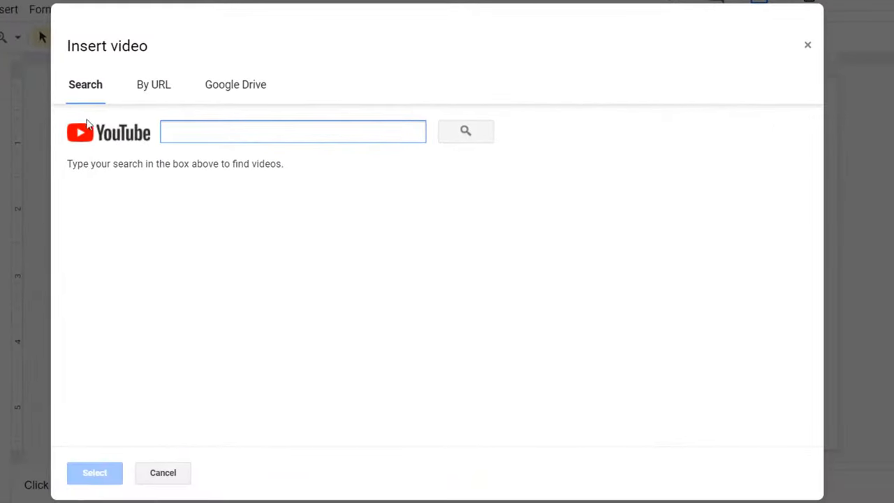
- Search YouTube for '5 minute countdown timer' and insert the minimal 5 MINUTE TIMER result
click(293, 131)
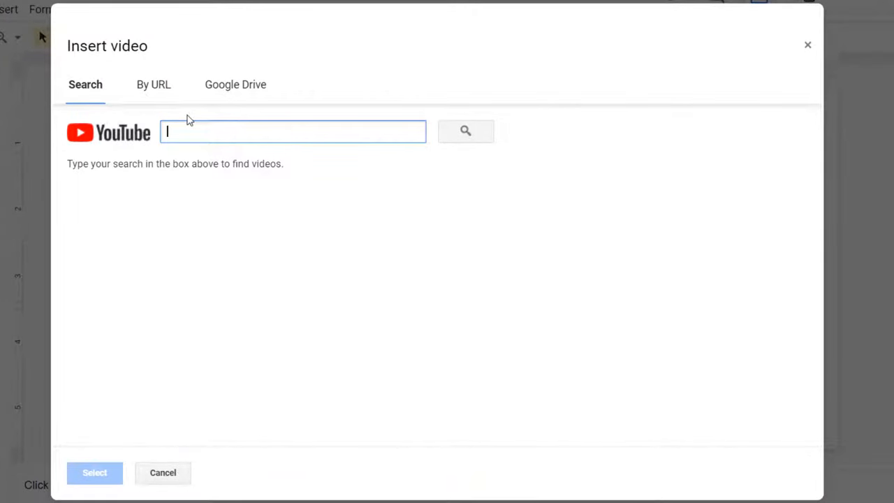
text(5 minute countdown timer)
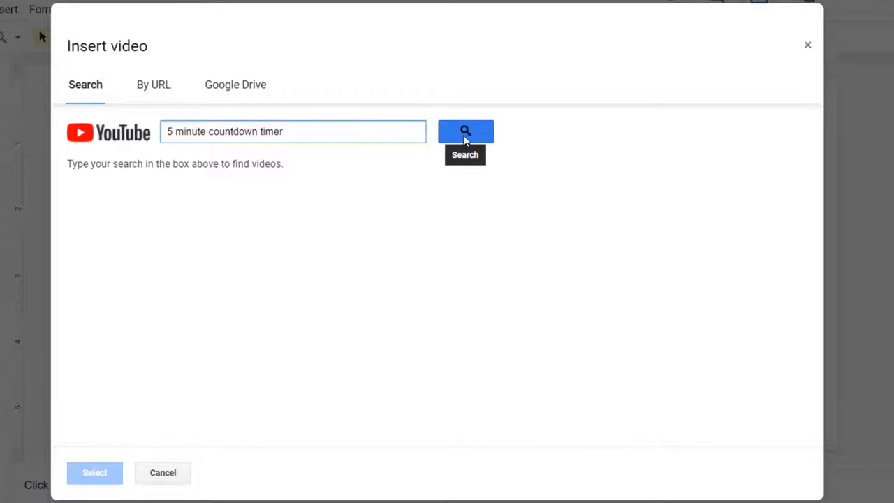
click(466, 131)
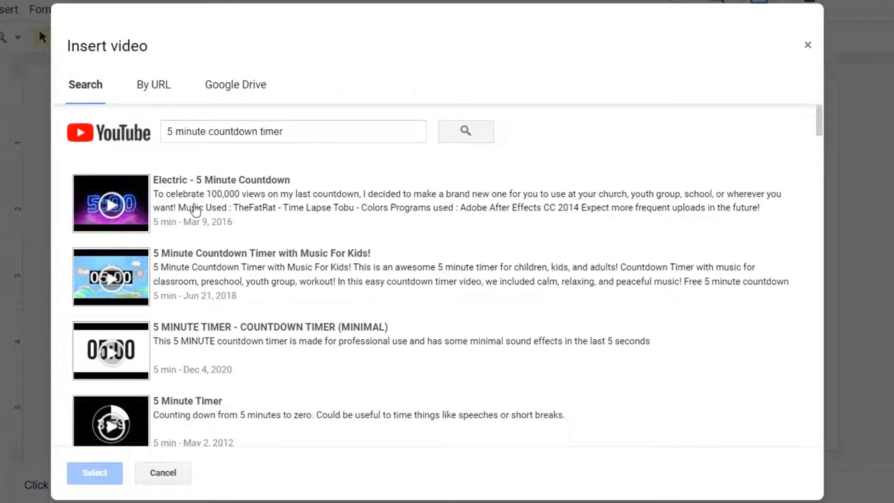
mouse_move(95, 363)
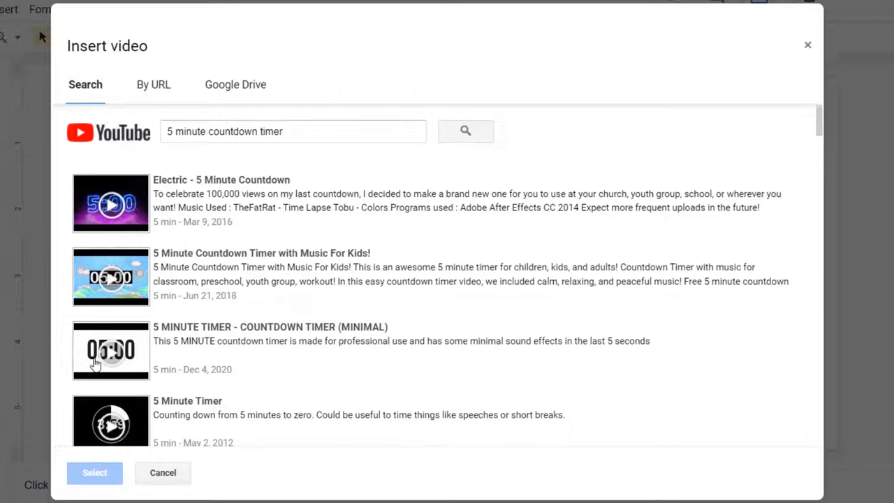
click(111, 349)
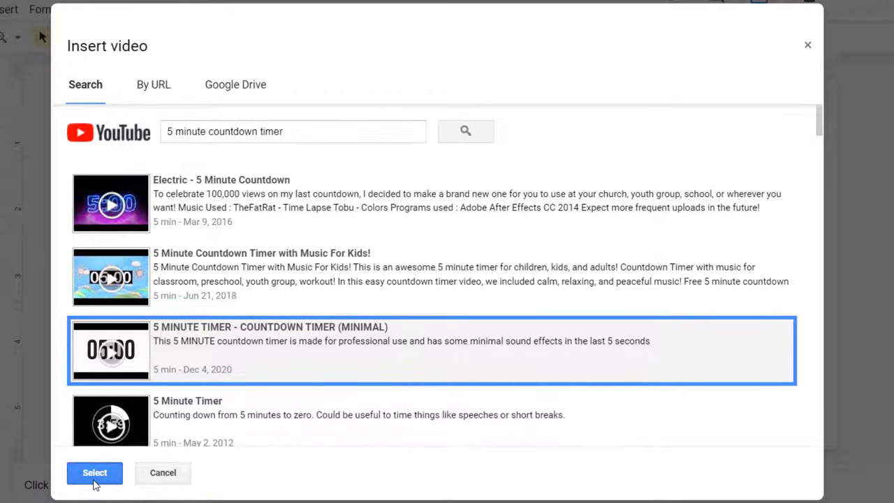
click(95, 473)
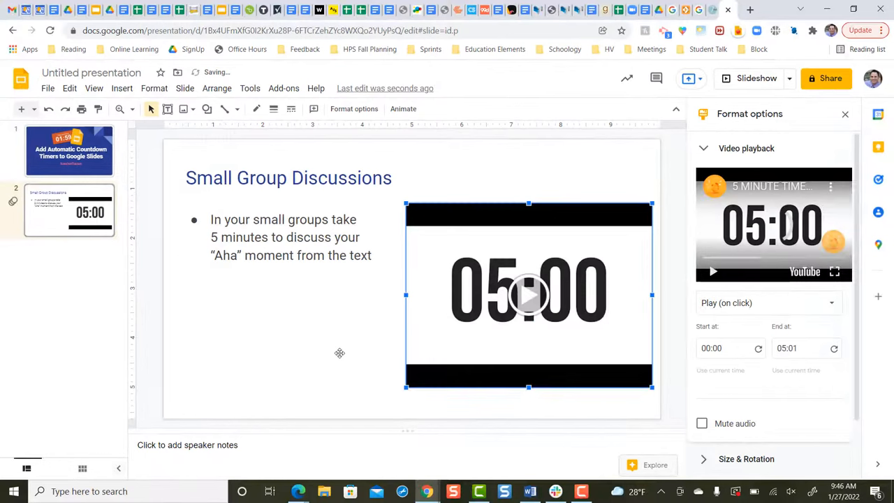
mouse_move(581, 271)
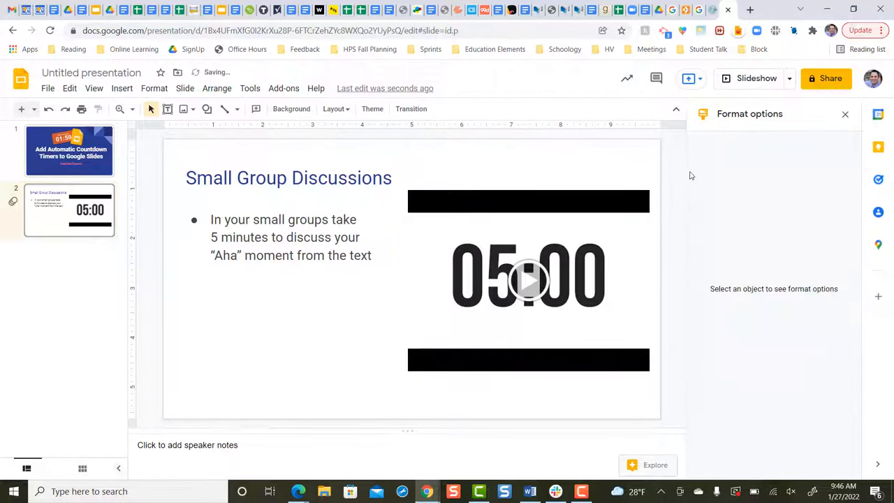
- Change the timer video's playback from Play (on click) to Play (automatically)
click(528, 279)
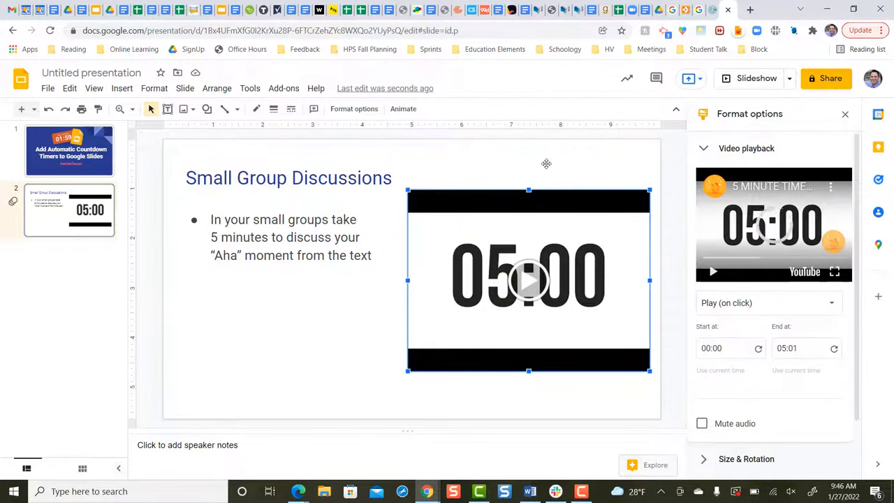
click(288, 237)
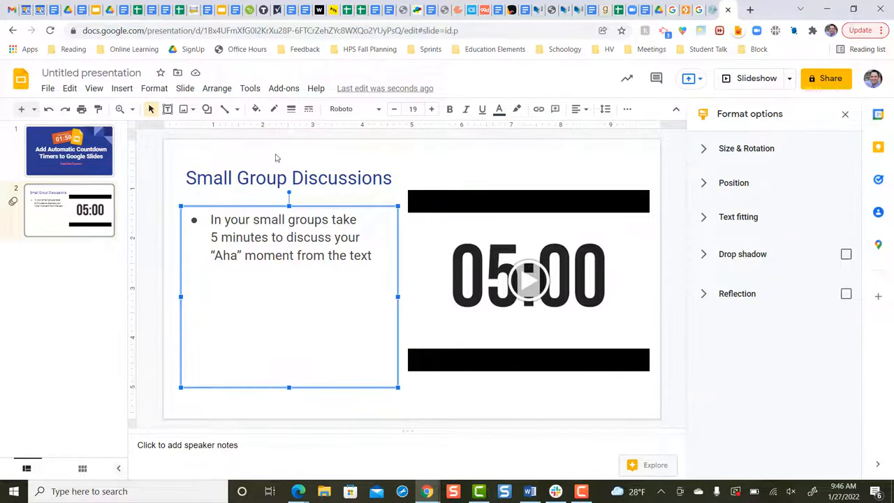
mouse_move(478, 394)
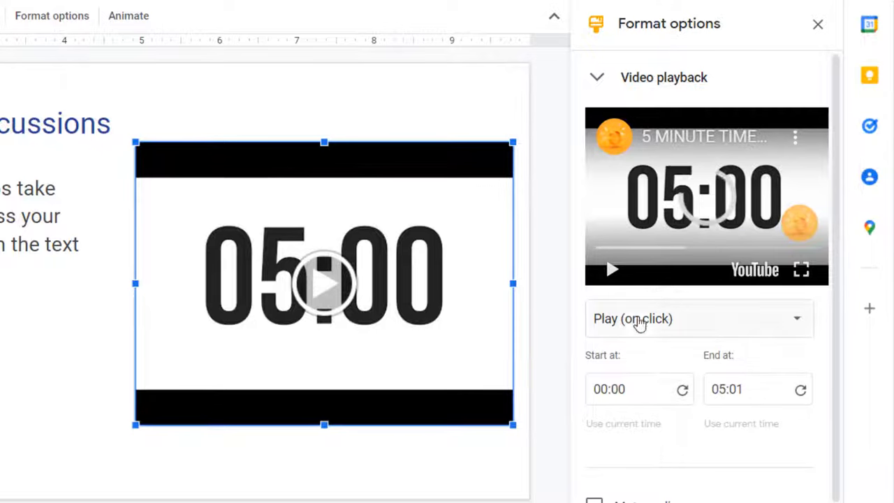
click(699, 318)
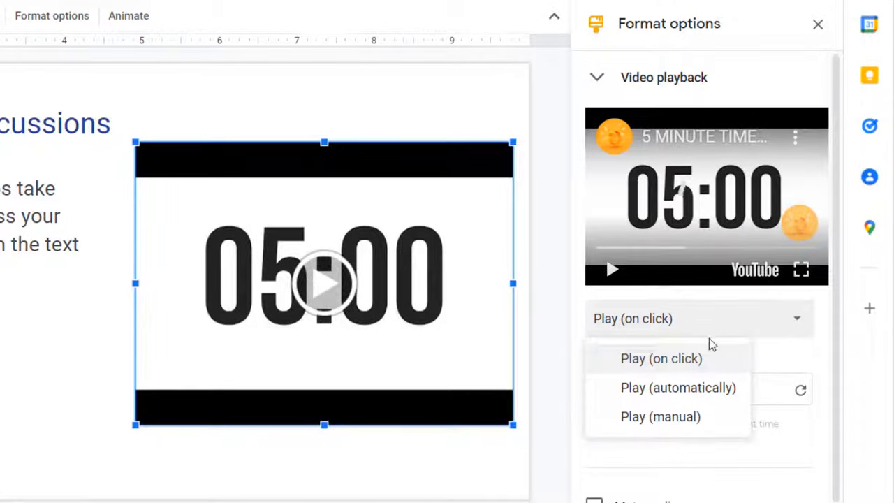
mouse_move(674, 388)
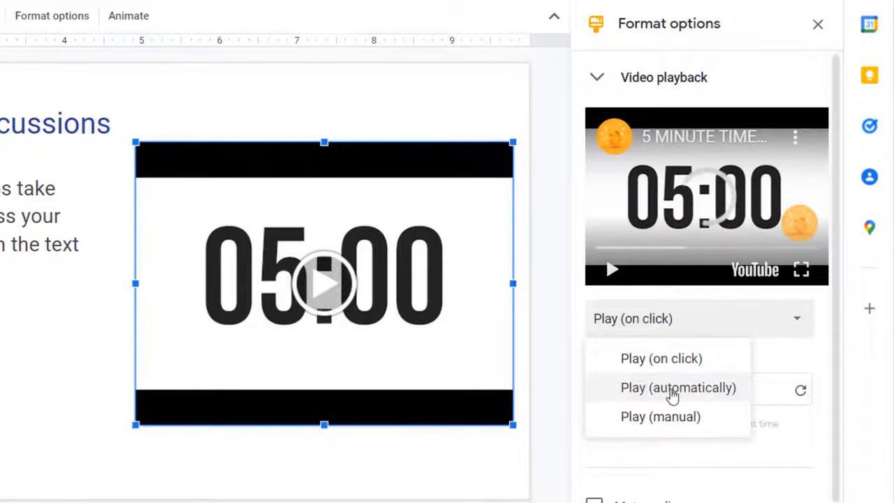
click(677, 387)
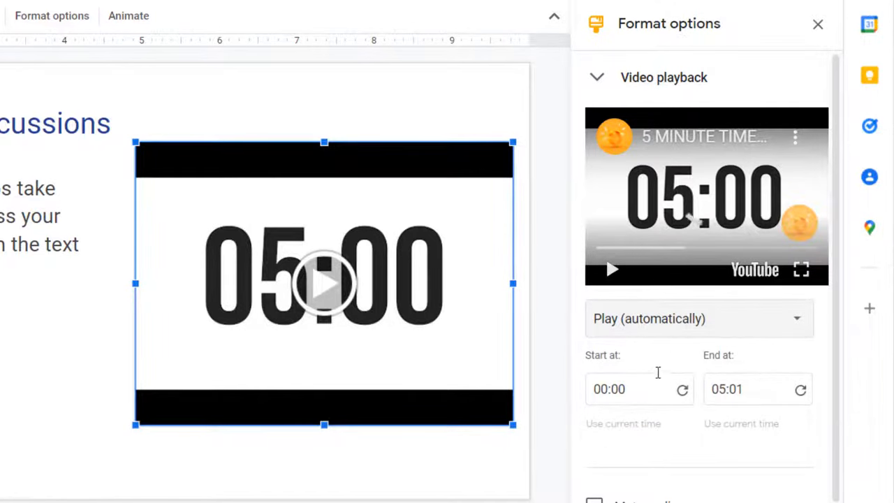